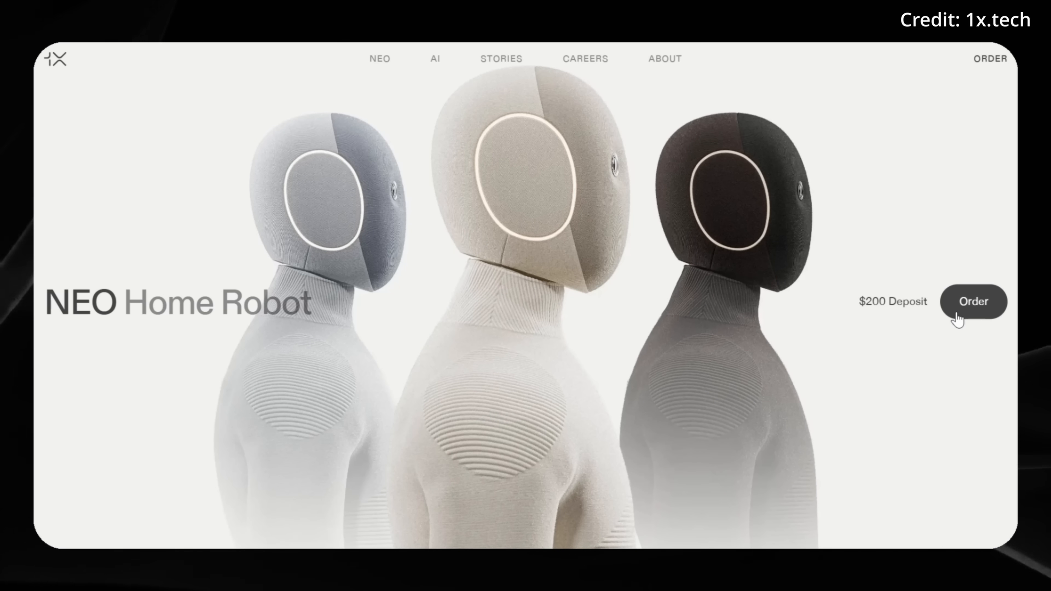
Go to the NEO order page and choose the dark colour, showing the robot in black.
left_click(973, 301)
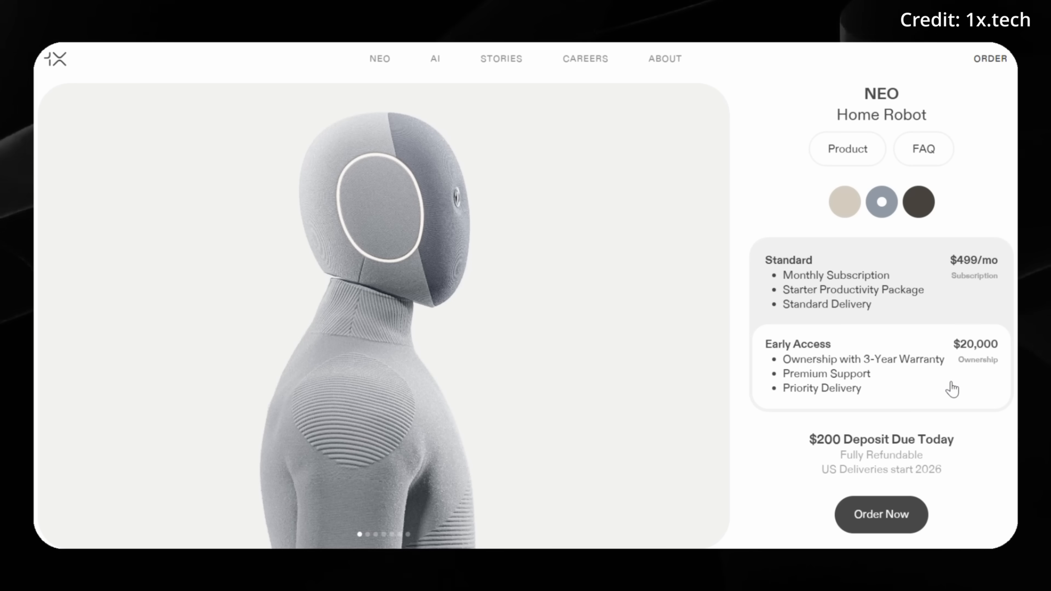
mouse_move(943, 392)
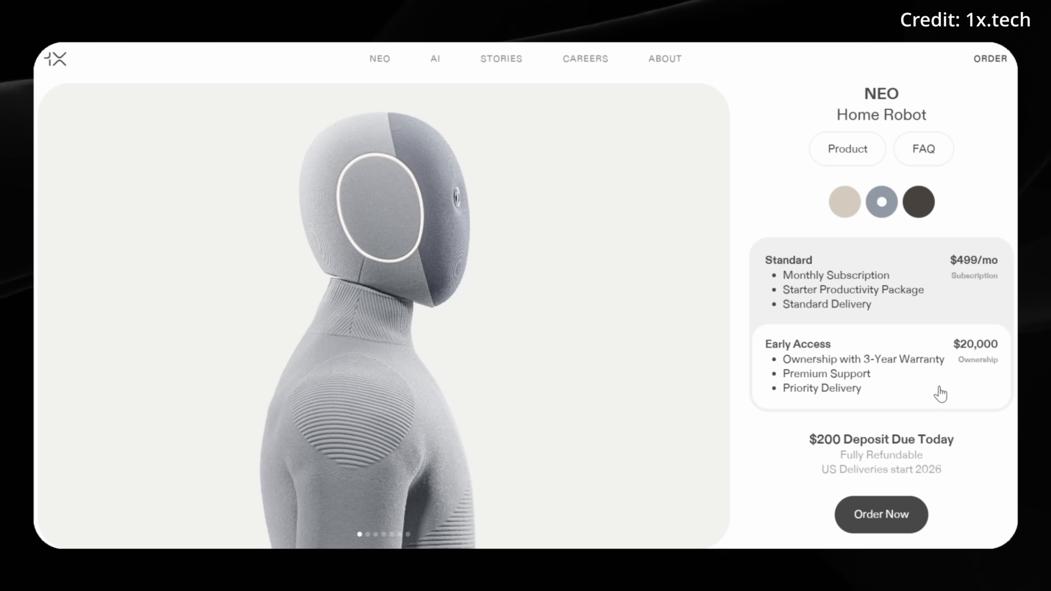
mouse_move(843, 220)
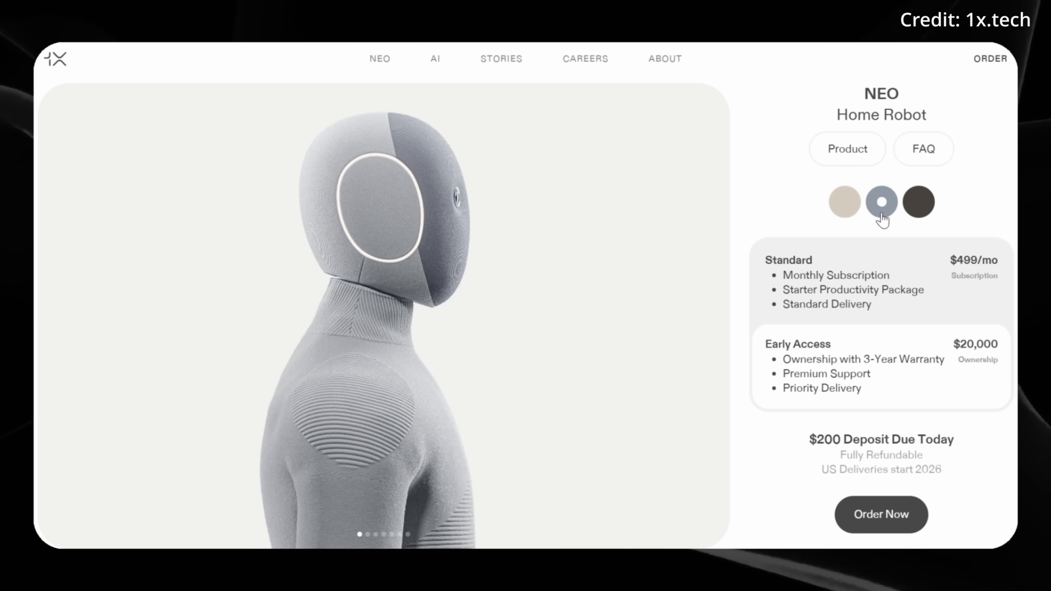
mouse_move(915, 220)
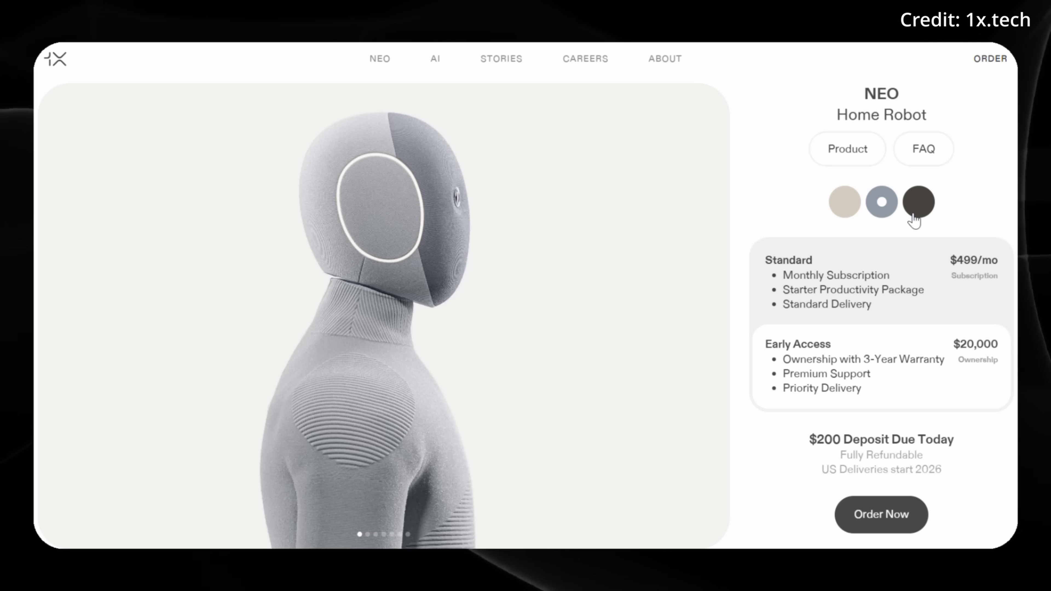
left_click(919, 202)
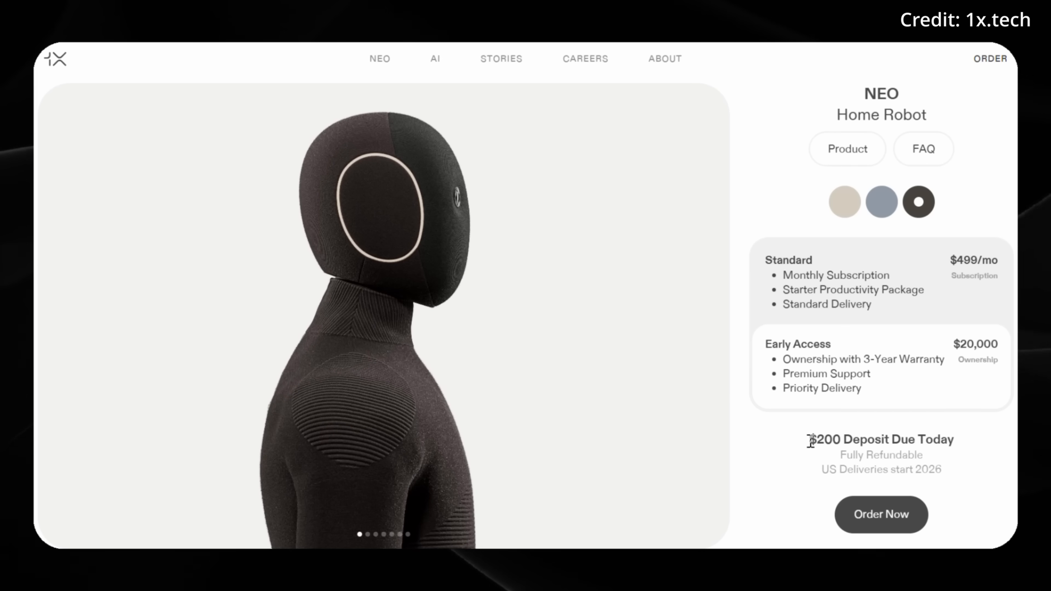
left_click_drag(810, 439, 922, 440)
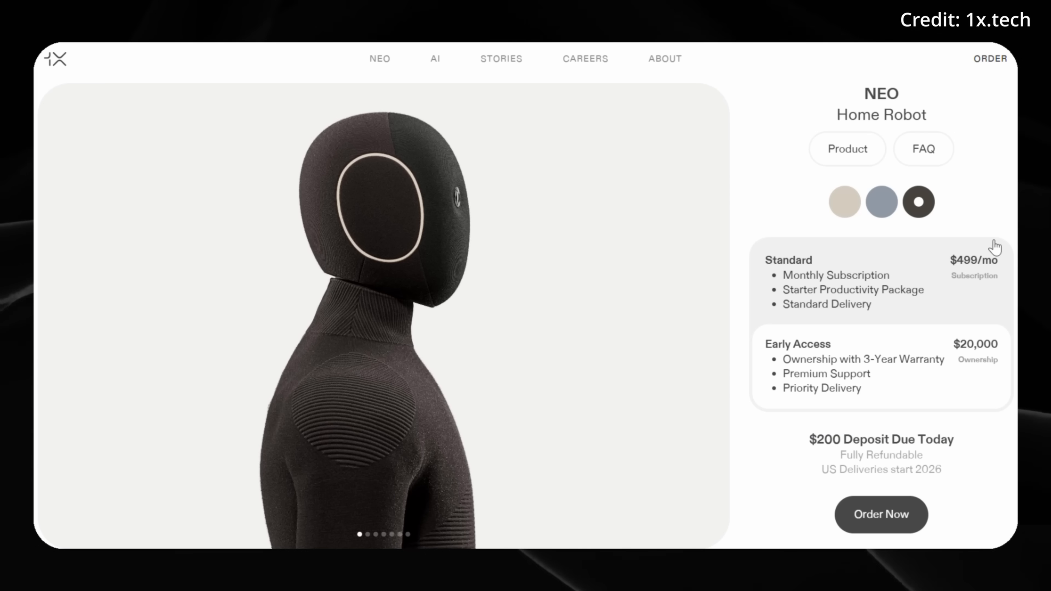
Expand the FAQ answer to 'Is NEO suitable for the home?' and read its first sentence.
left_click(922, 148)
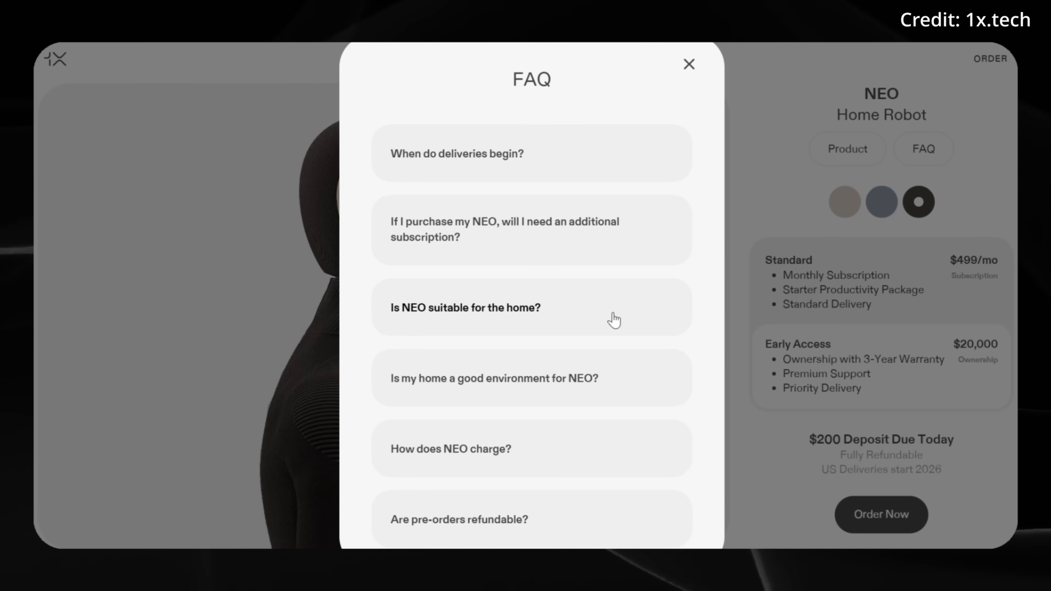
left_click(532, 308)
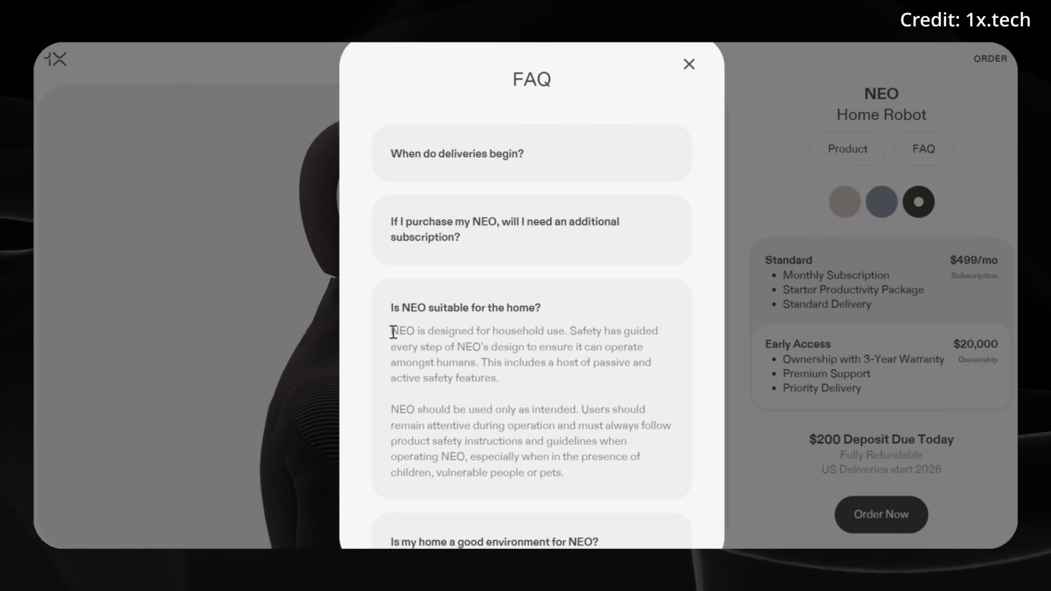
left_click_drag(390, 330, 566, 331)
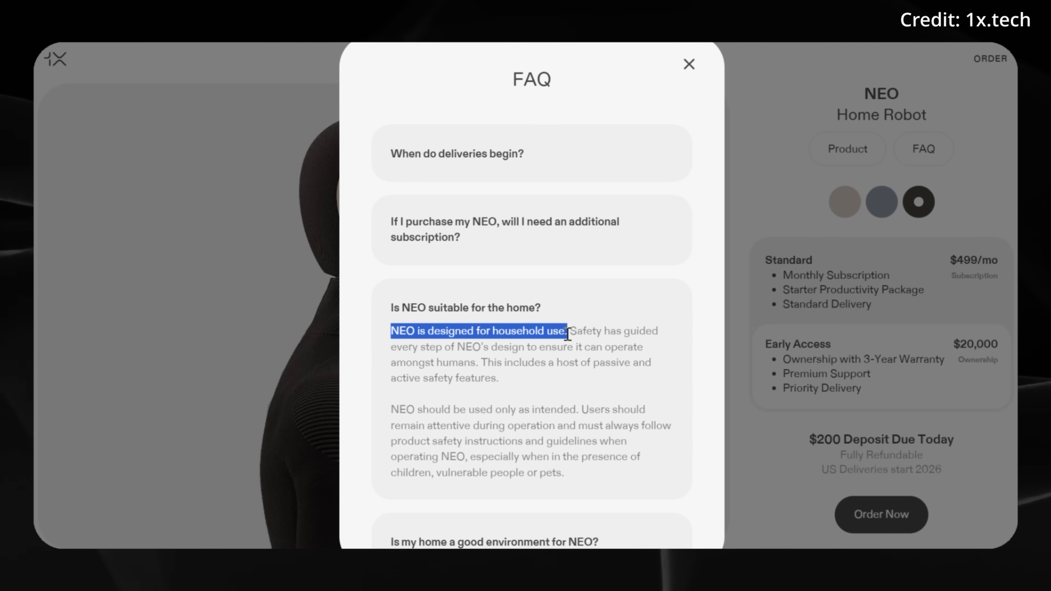
left_click(709, 326)
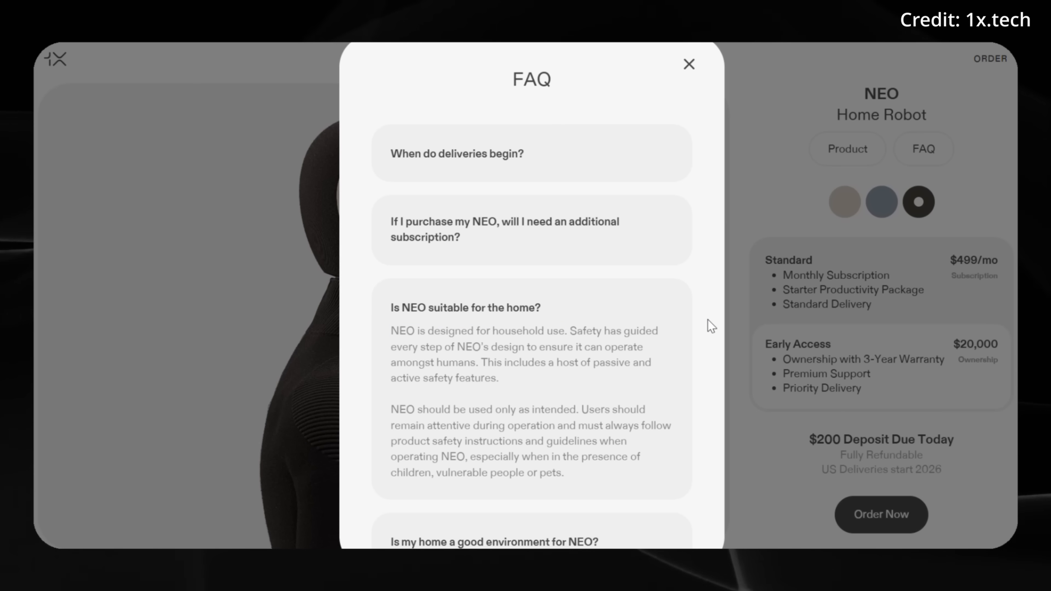
mouse_move(682, 370)
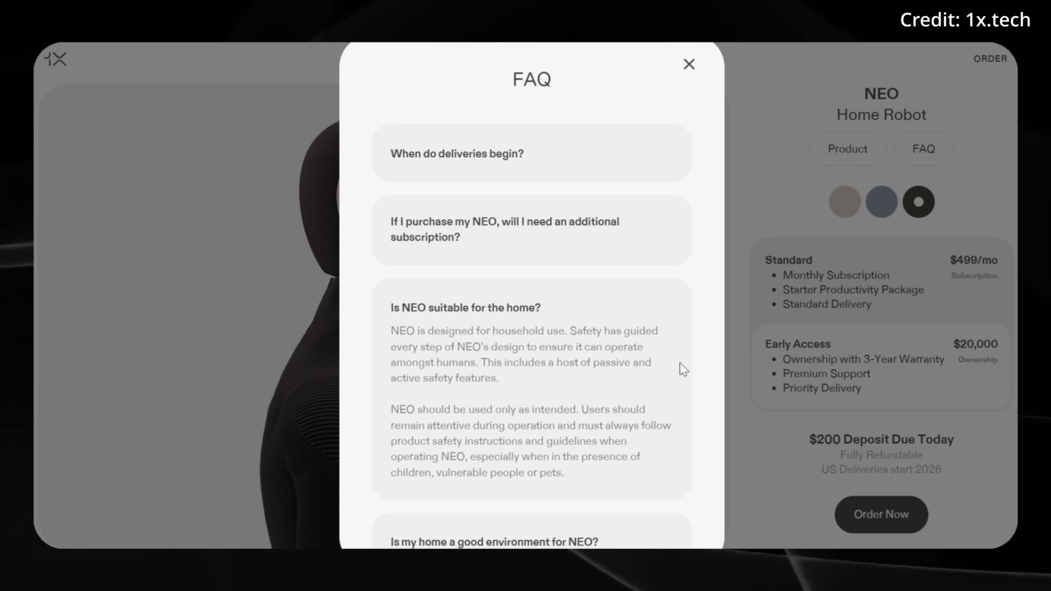
Read the maintenance answer further down the FAQ, then expand 'How will 1X use my data?'.
scroll("down", 3)
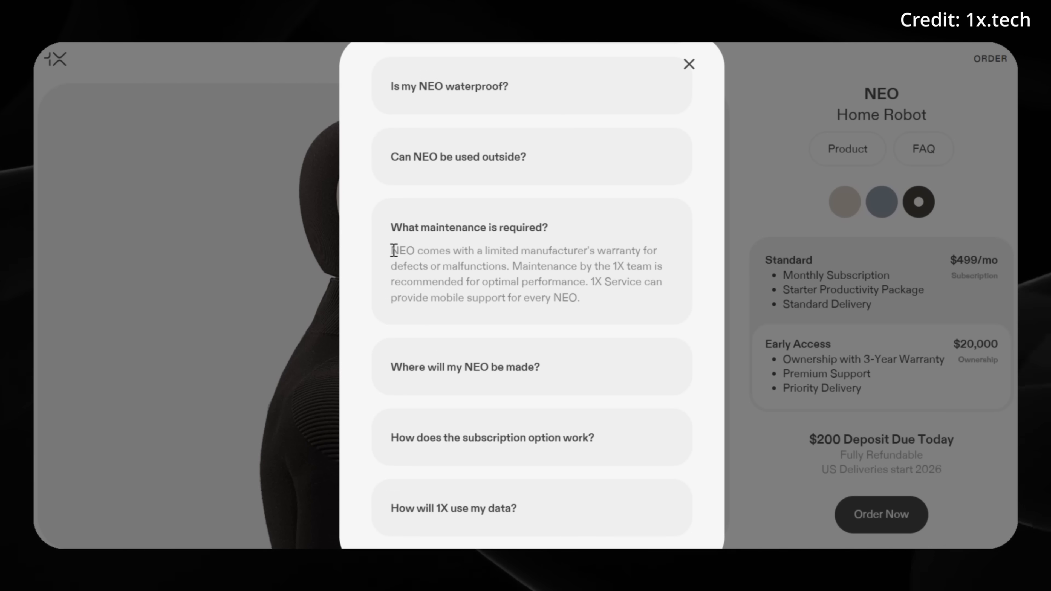
left_click_drag(391, 250, 660, 250)
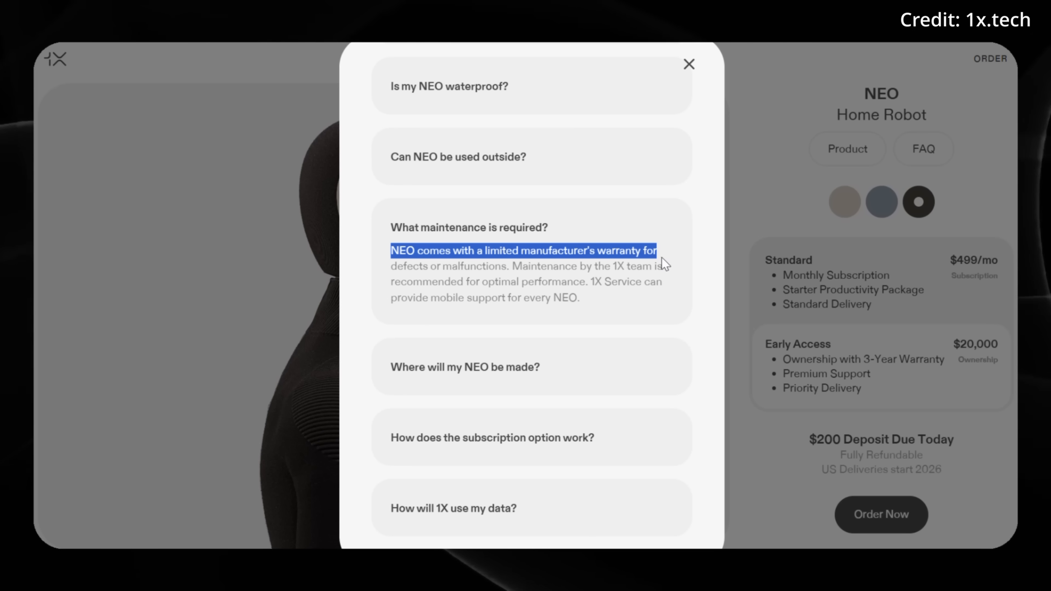
left_click_drag(663, 262, 580, 299)
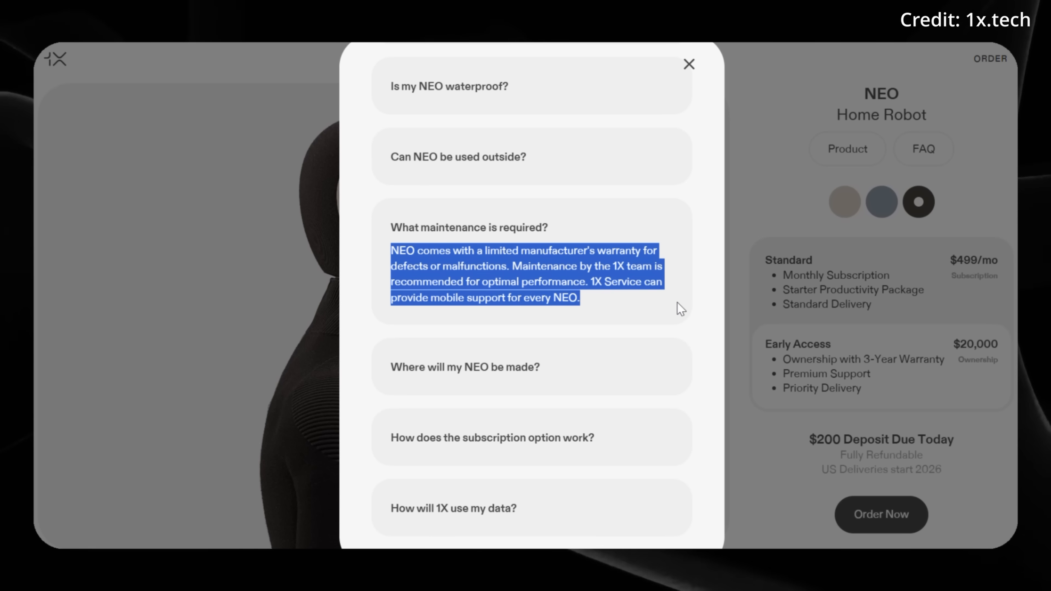
left_click(494, 240)
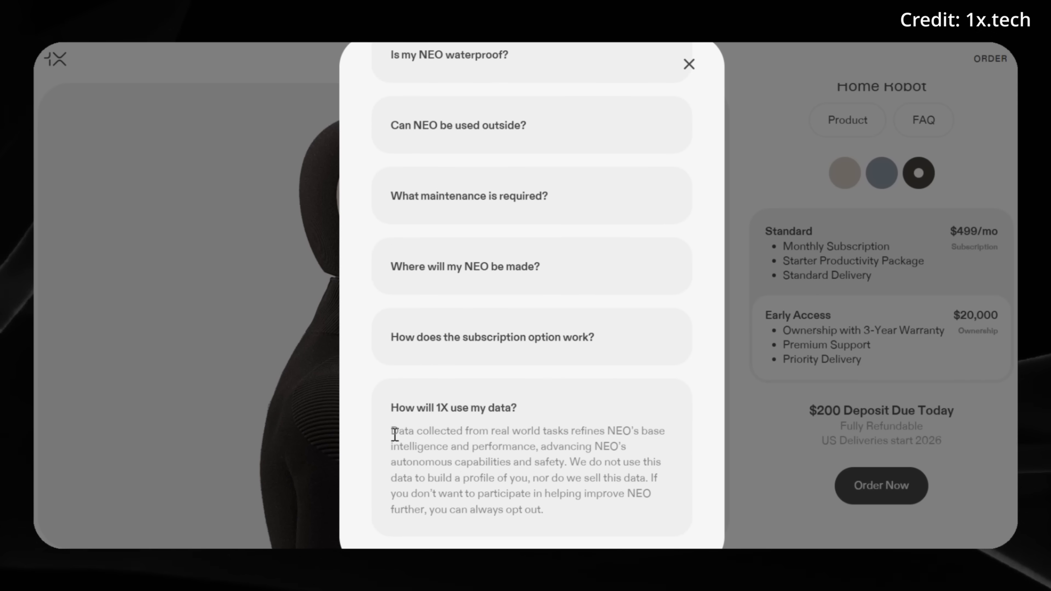
Read the data-use answer and close the FAQ, returning to the order page's pricing plans.
left_click_drag(391, 431, 606, 431)
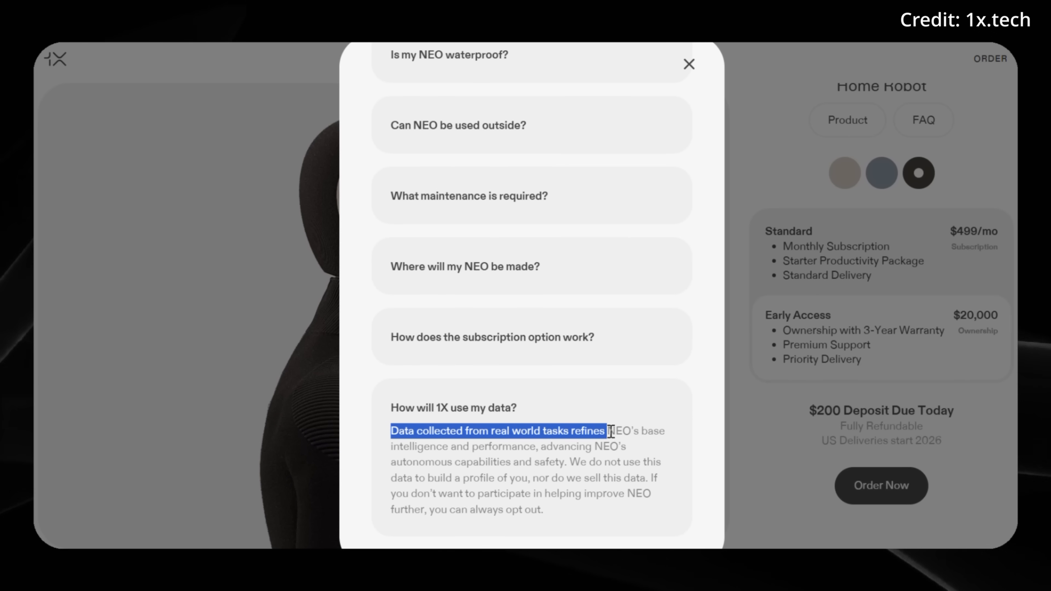
left_click_drag(610, 431, 656, 447)
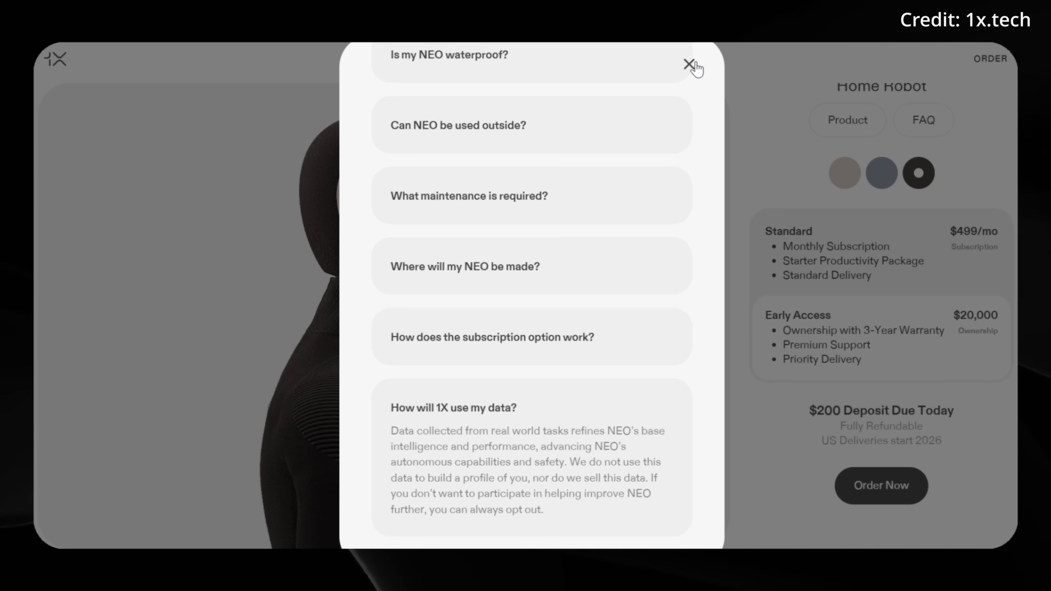
left_click(690, 64)
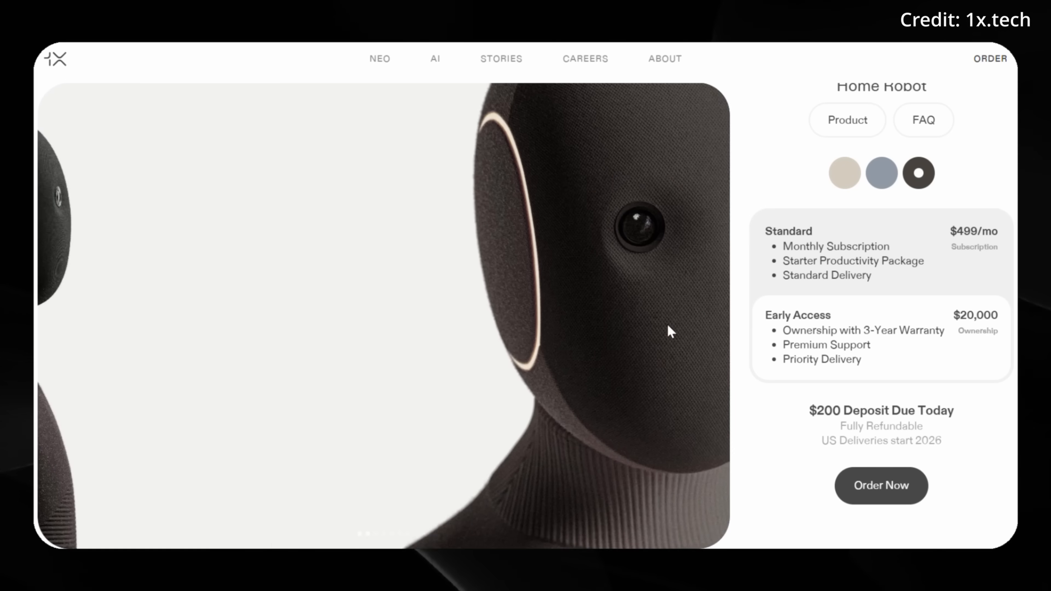